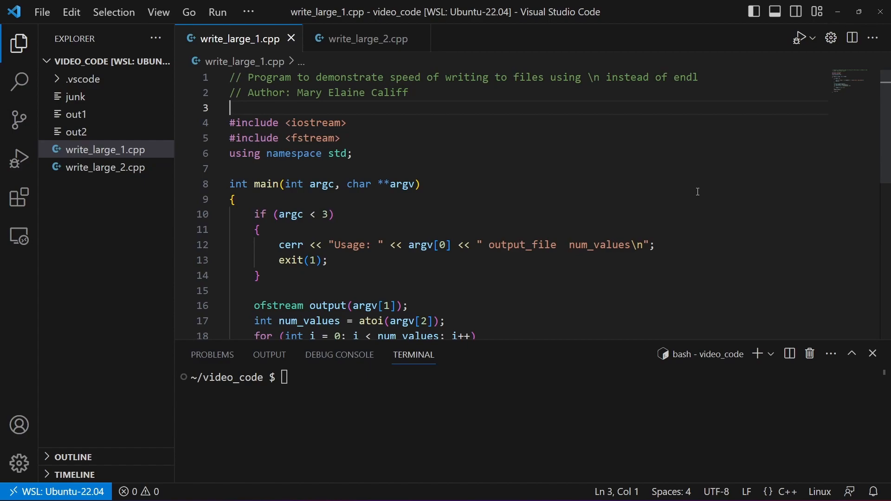
Show write_large_2.cpp and scroll to its loop that writes each number with endl
{"action": "scroll", "scroll_direction": "down", "scroll_amount": 3}
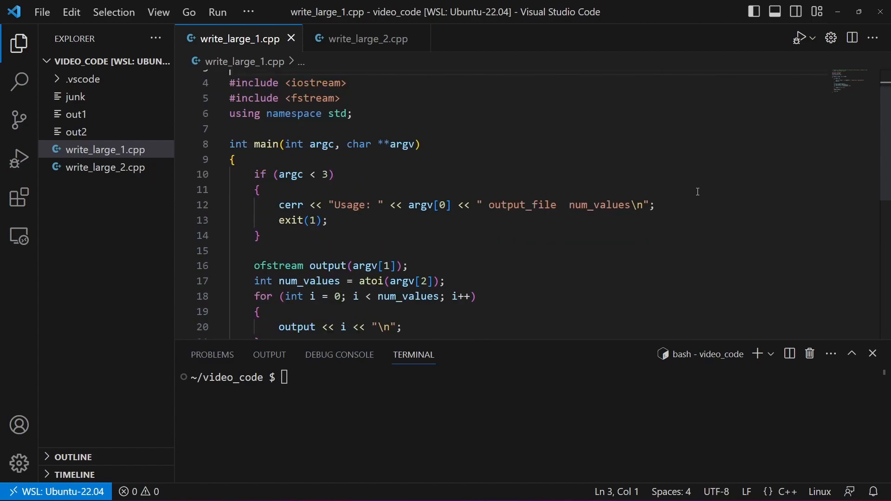
{"action": "scroll", "scroll_direction": "down", "scroll_amount": 3}
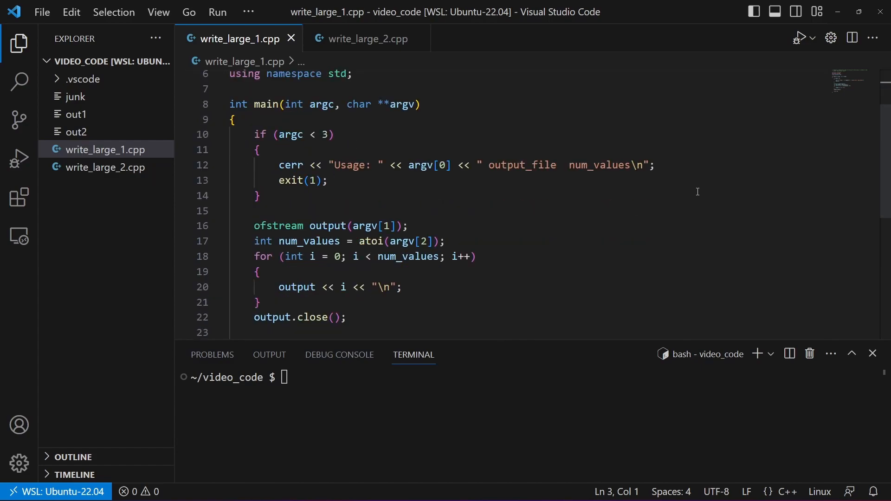
{"action": "mouse_move", "coordinate": [524, 173]}
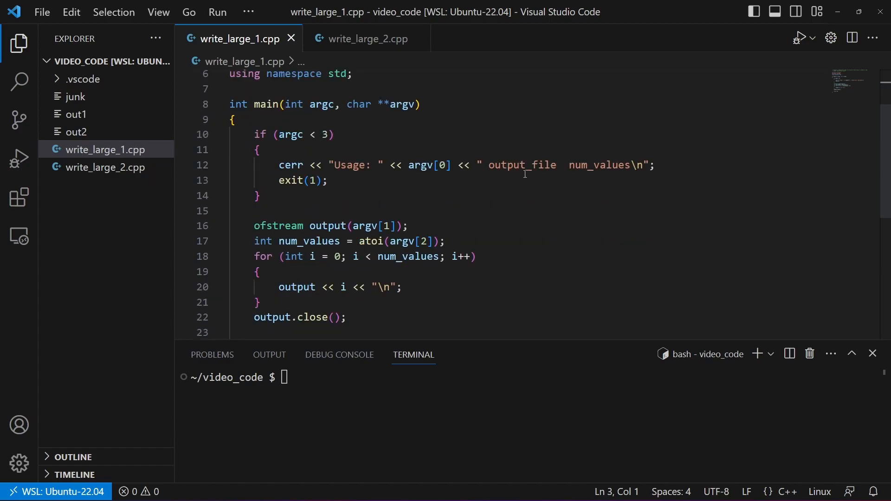
{"action": "mouse_move", "coordinate": [449, 234]}
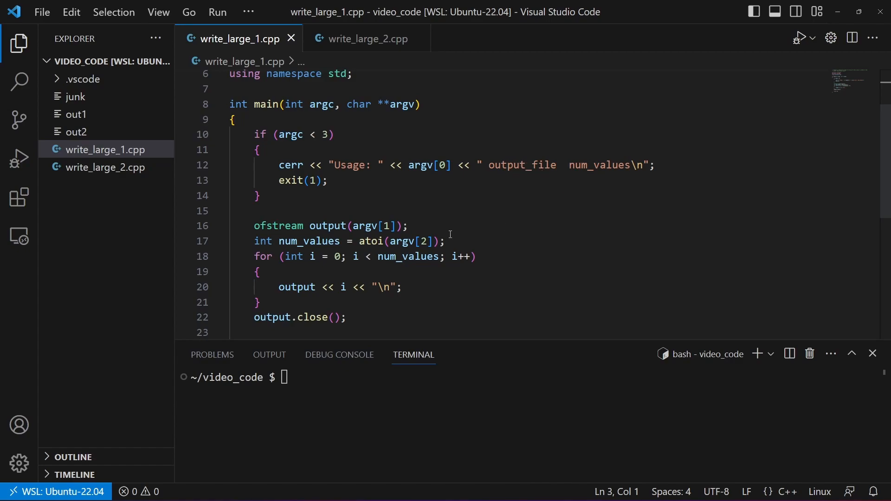
{"action": "scroll", "scroll_direction": "down", "scroll_amount": 3}
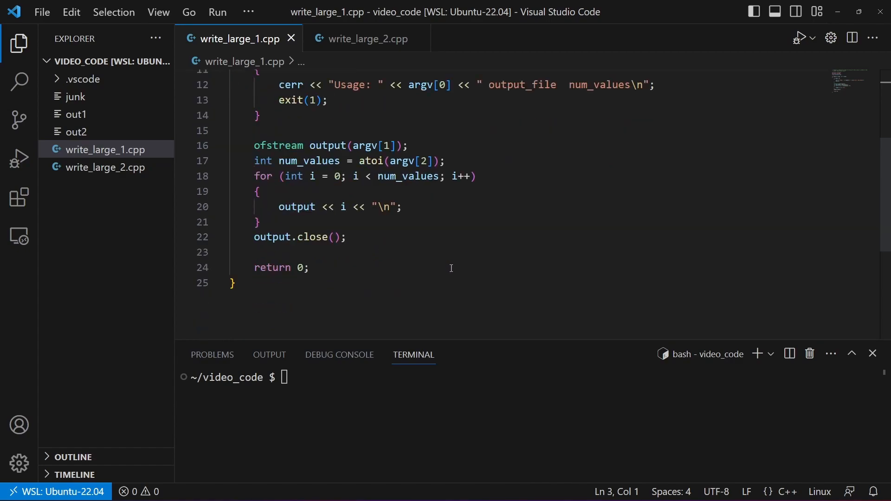
{"action": "mouse_move", "coordinate": [404, 200]}
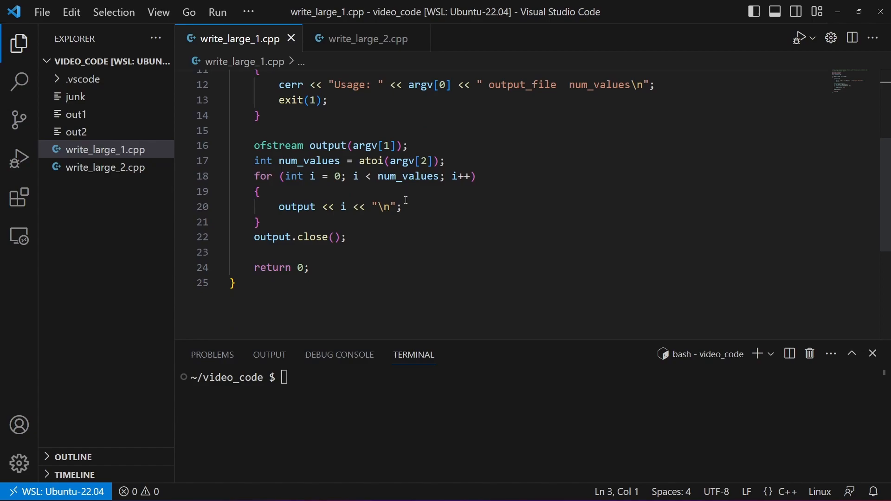
{"action": "mouse_move", "coordinate": [354, 192]}
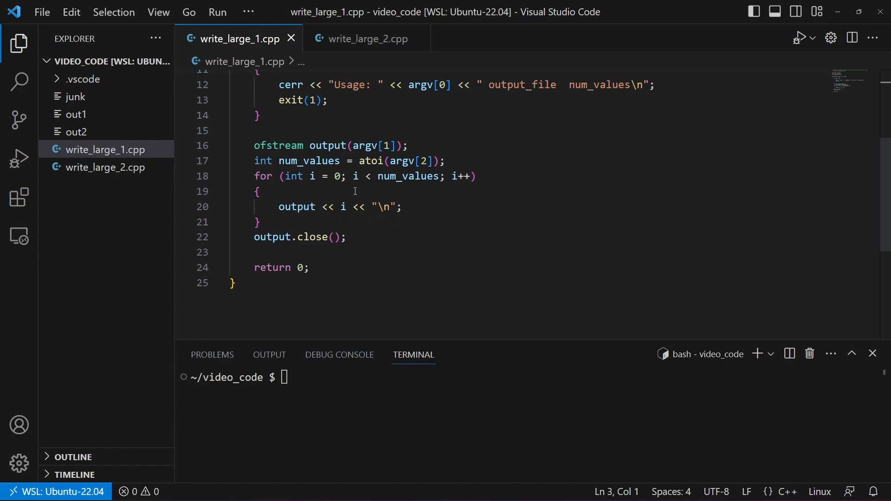
{"action": "mouse_move", "coordinate": [421, 176]}
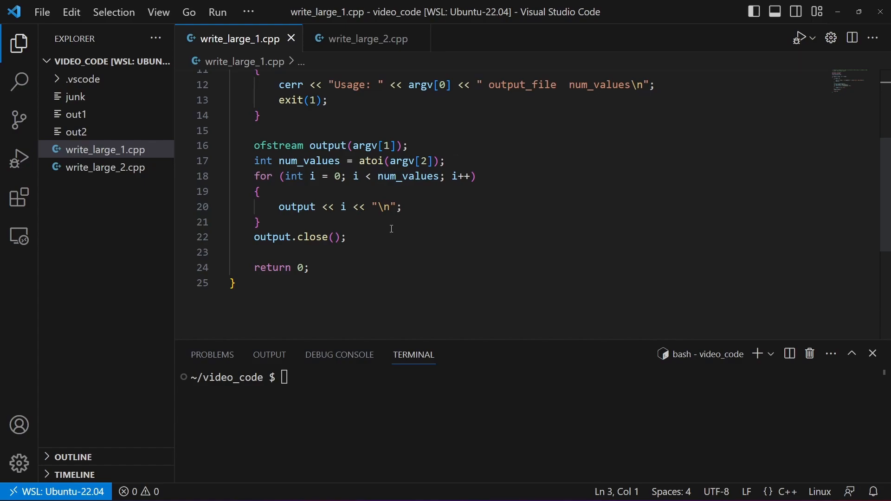
{"action": "mouse_move", "coordinate": [386, 206]}
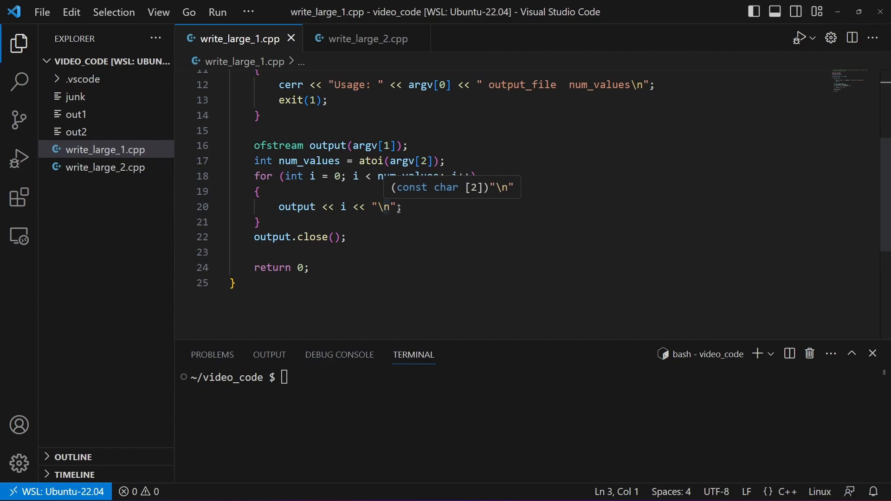
{"action": "mouse_move", "coordinate": [367, 39]}
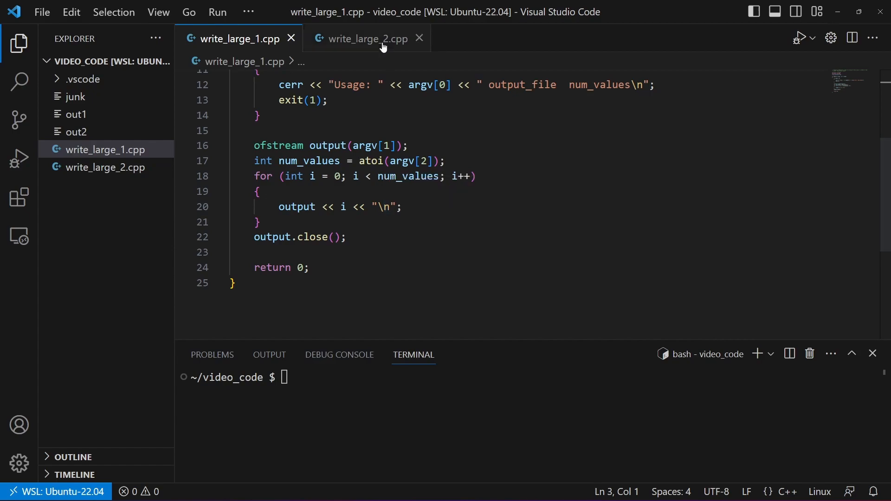
{"action": "left_click", "coordinate": [368, 39]}
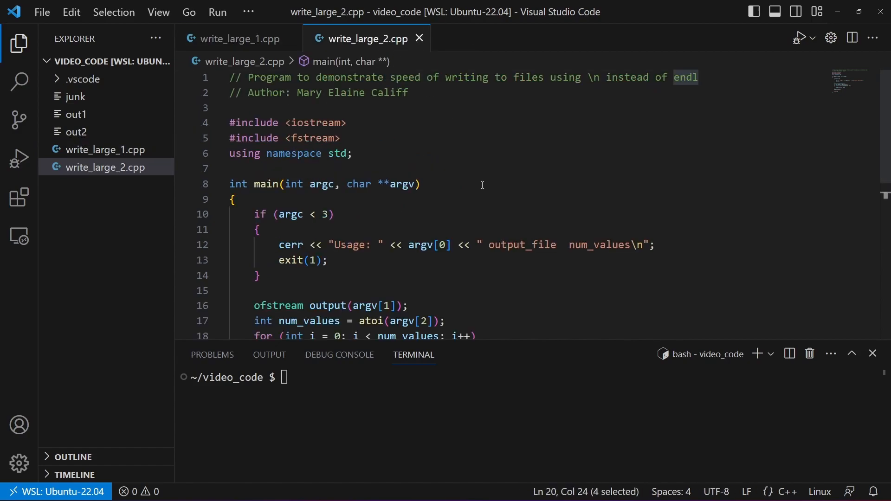
{"action": "scroll", "scroll_direction": "down", "scroll_amount": 3}
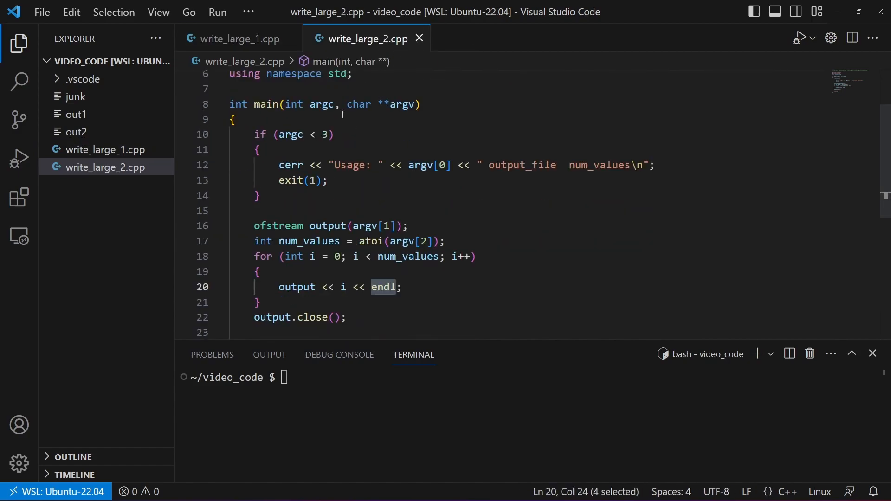
{"action": "scroll", "scroll_direction": "down", "scroll_amount": 3}
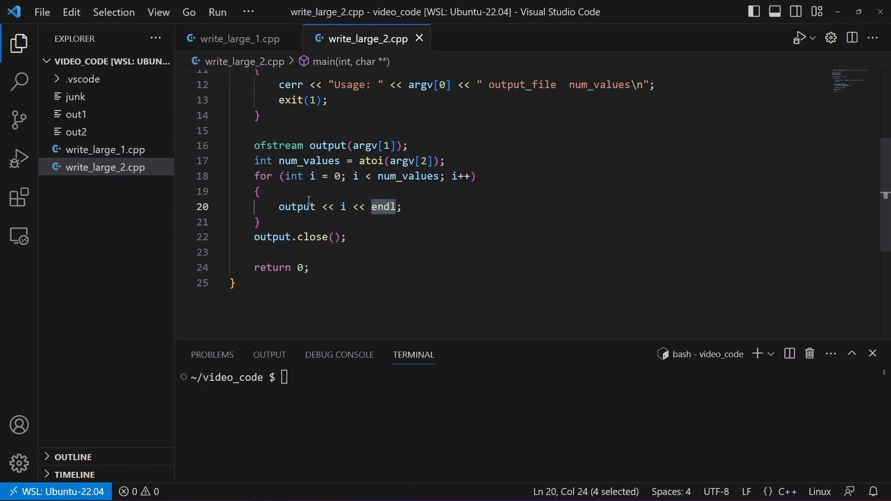
{"action": "mouse_move", "coordinate": [383, 207]}
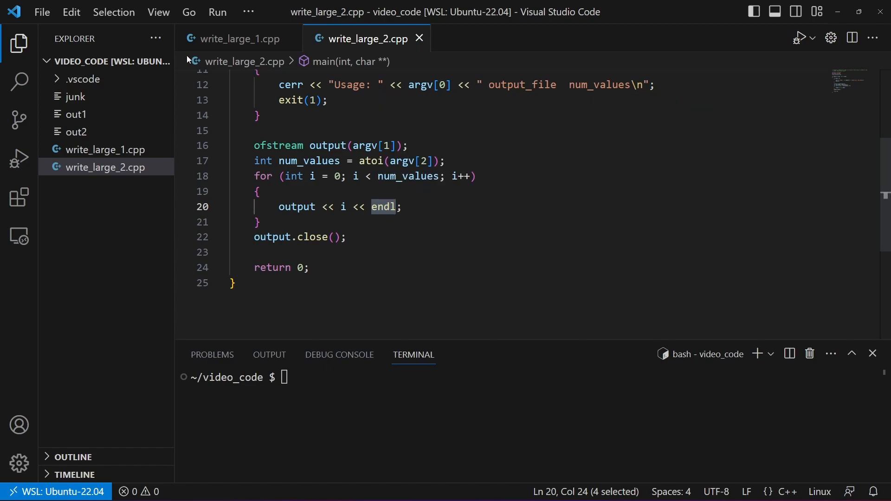
{"action": "left_click", "coordinate": [41, 11]}
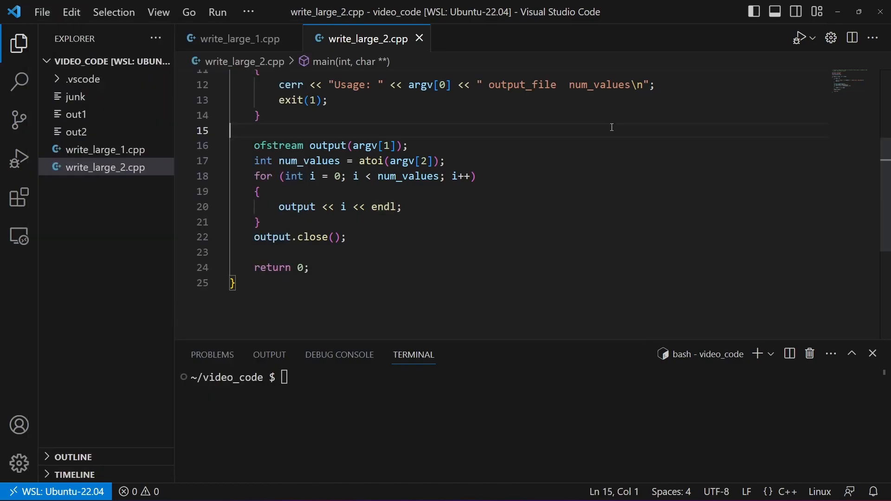
{"action": "mouse_move", "coordinate": [104, 149]}
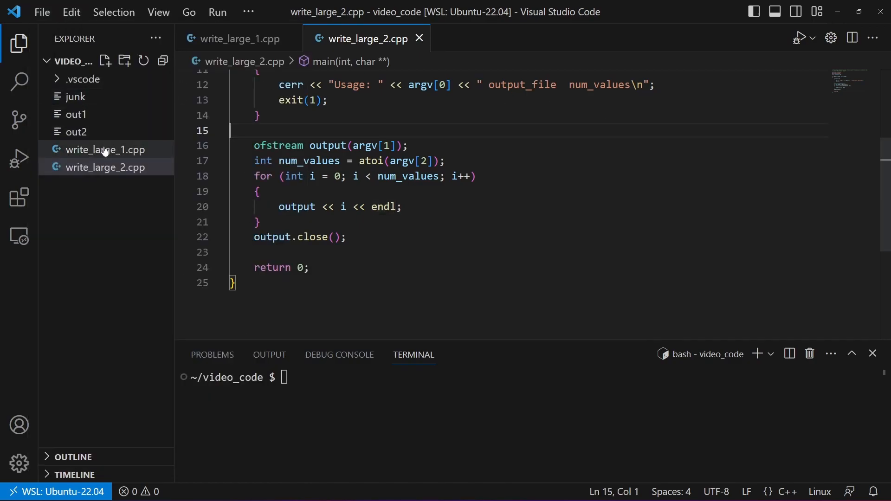
{"action": "right_click", "coordinate": [106, 168]}
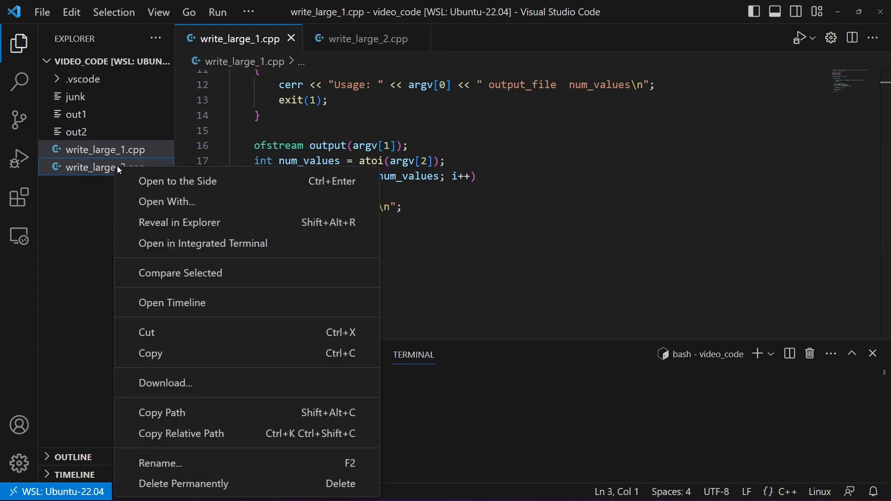
{"action": "left_click", "coordinate": [180, 273]}
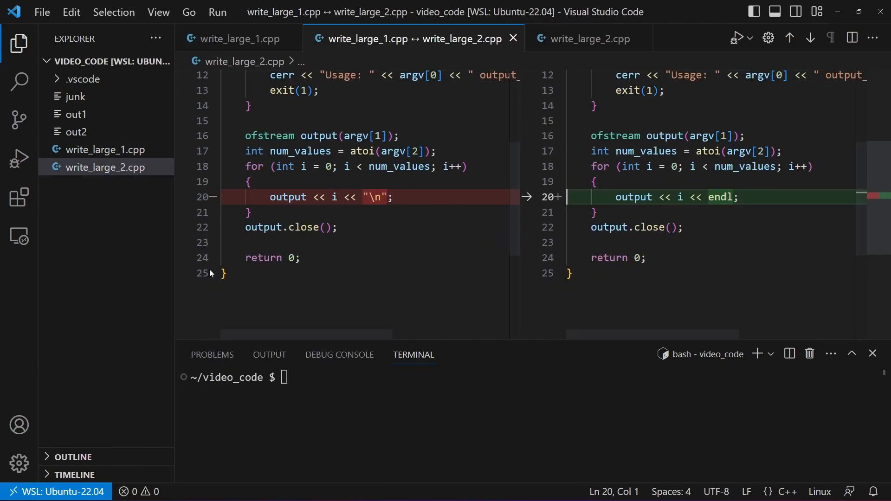
{"action": "scroll", "scroll_direction": "up", "scroll_amount": 3}
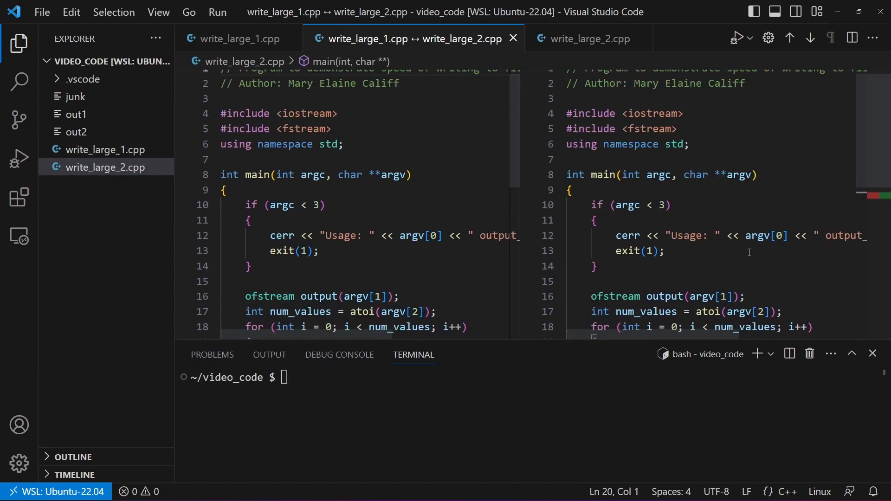
{"action": "scroll", "scroll_direction": "down", "scroll_amount": 3}
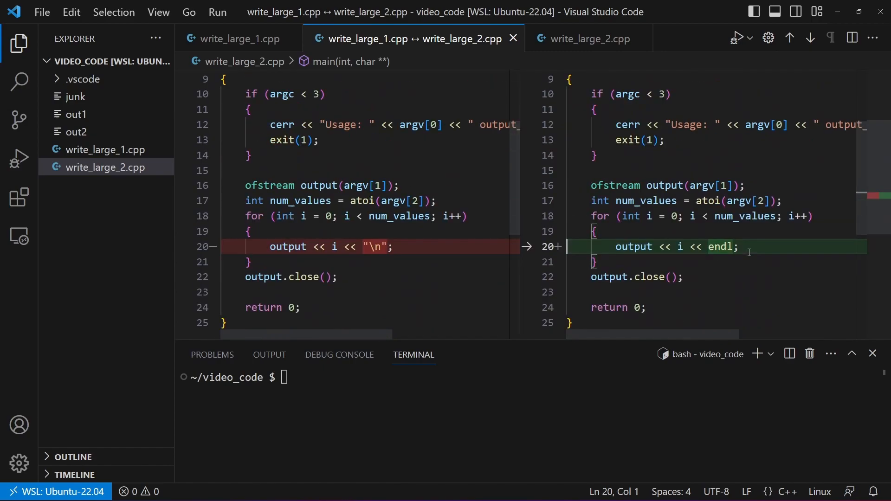
{"action": "mouse_move", "coordinate": [604, 375]}
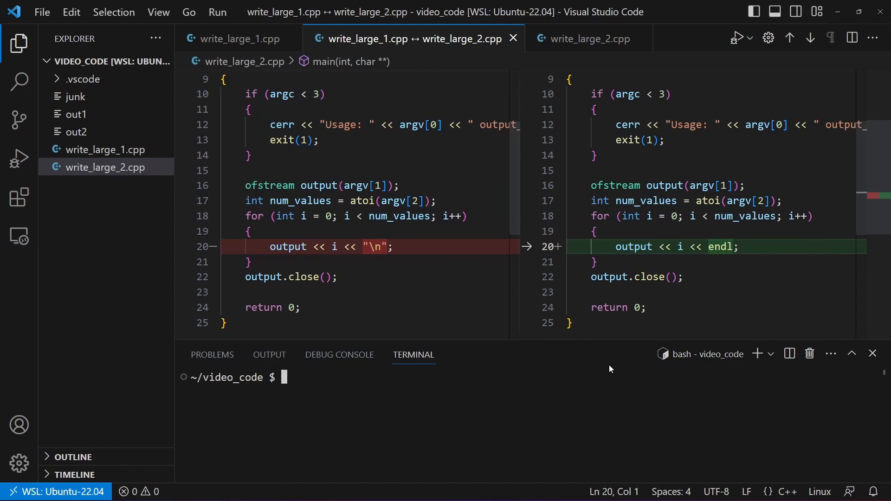
Compile write_large_1.cpp into out1 with g++ -o out1
{"action": "type", "text": "g+"}
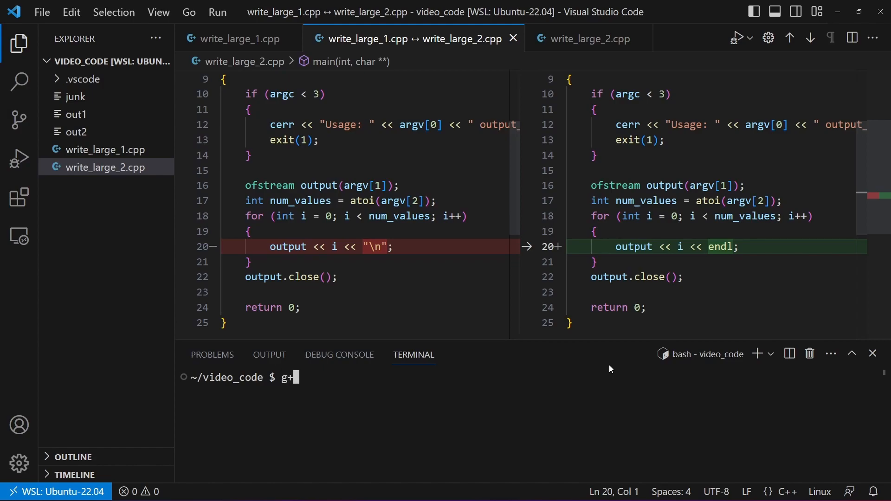
{"action": "type", "text": "+ -i out"}
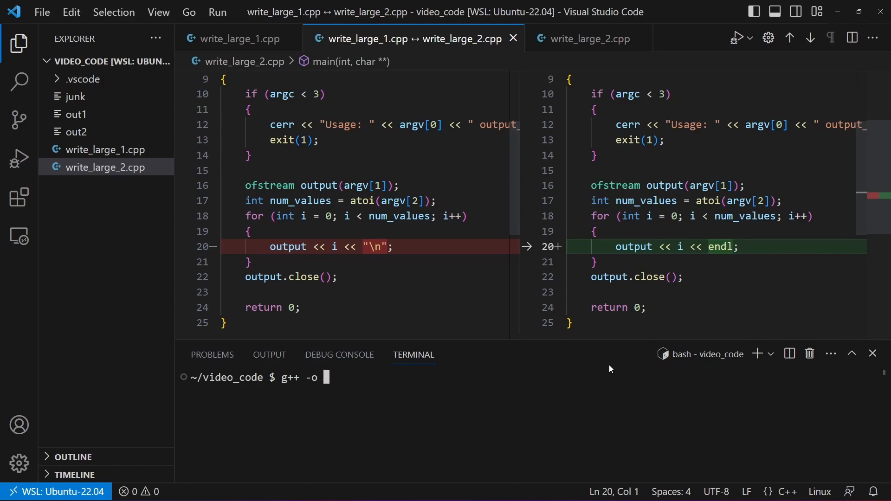
{"action": "type", "text": "out1"}
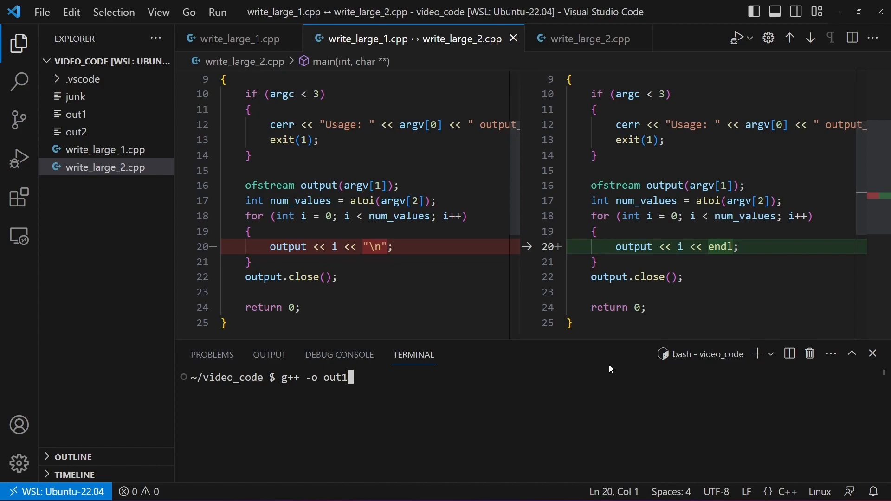
{"action": "type", "text": "write_large_"}
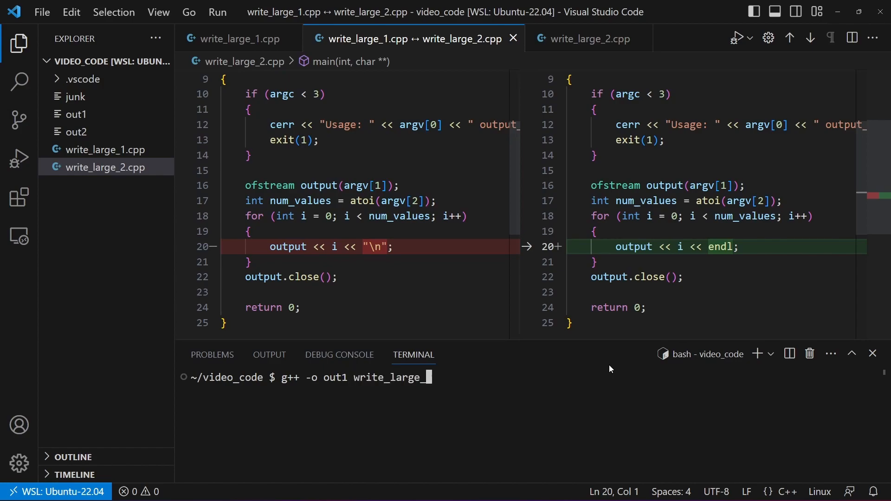
{"action": "key", "text": "Return"}
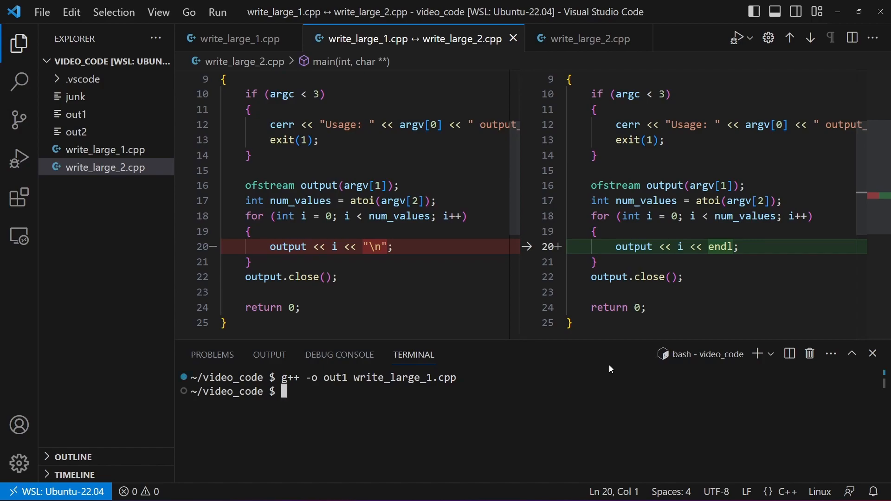
Compile write_large_2.cpp into out2 with g++ -o out2
{"action": "type", "text": "g++"}
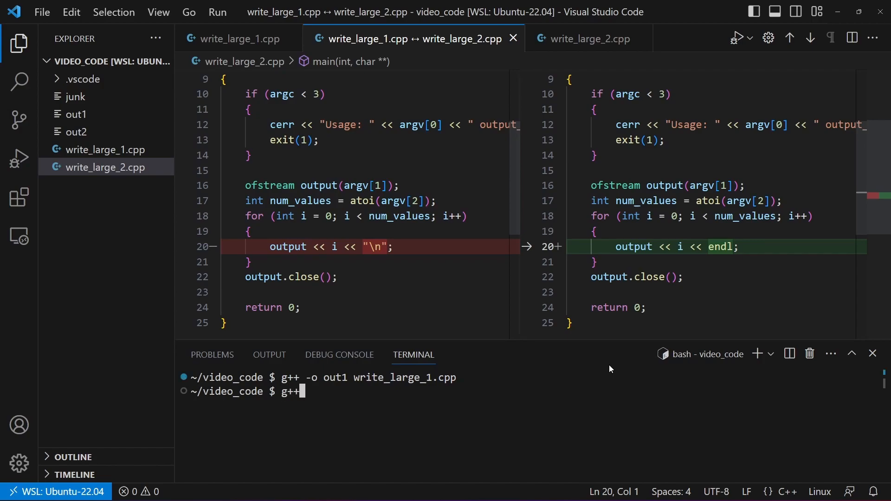
{"action": "type", "text": "-o out2"}
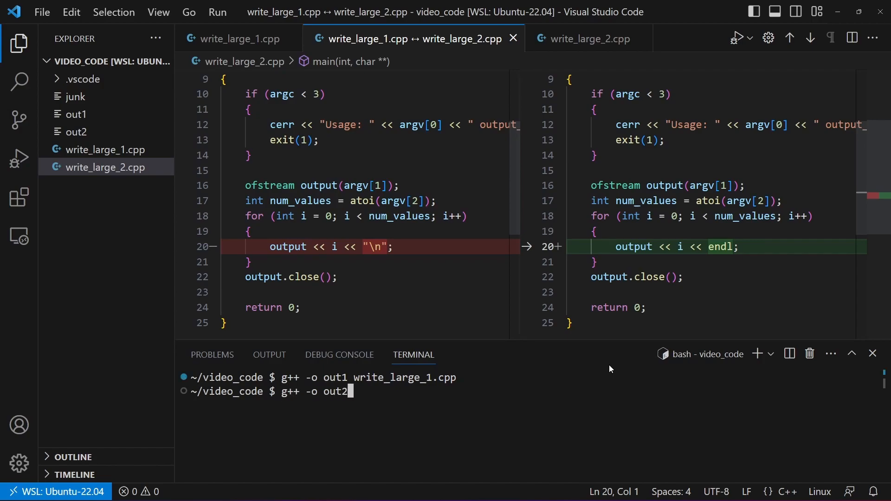
{"action": "type", "text": "write_large_2"}
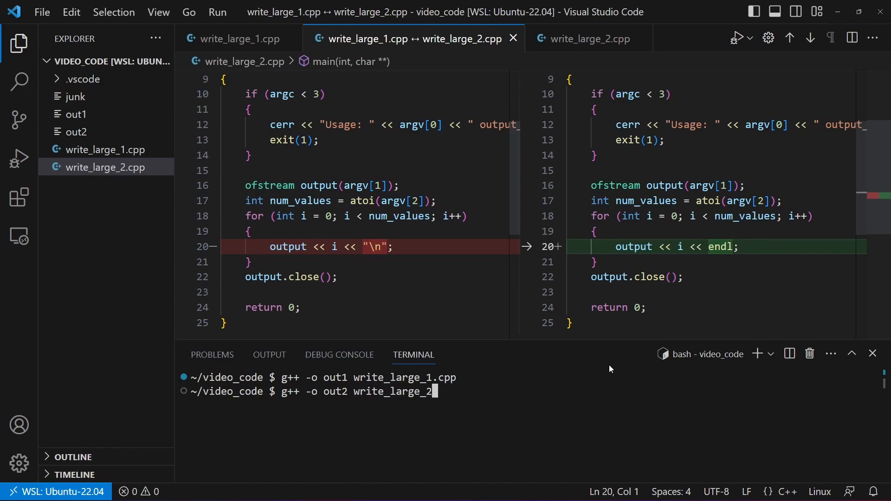
{"action": "key", "text": "Return"}
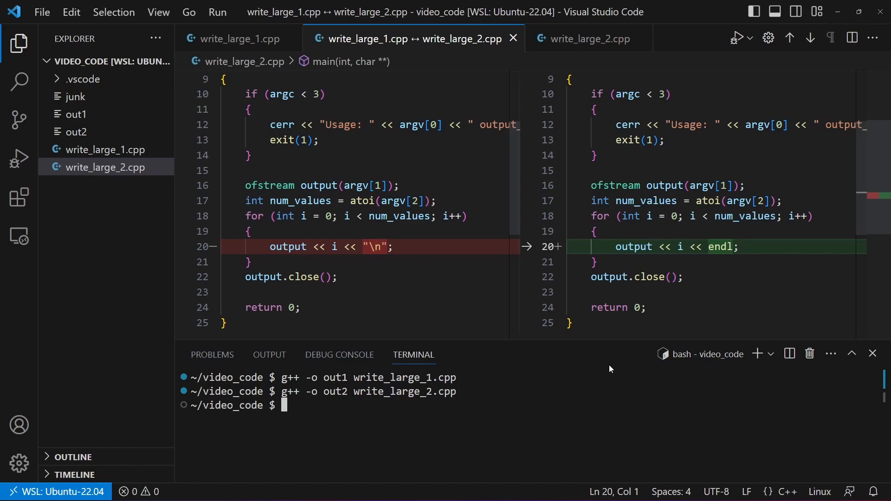
Time ./out1 writing 100000 values to junk, taking about 0.008 s real
{"action": "type", "text": "time"}
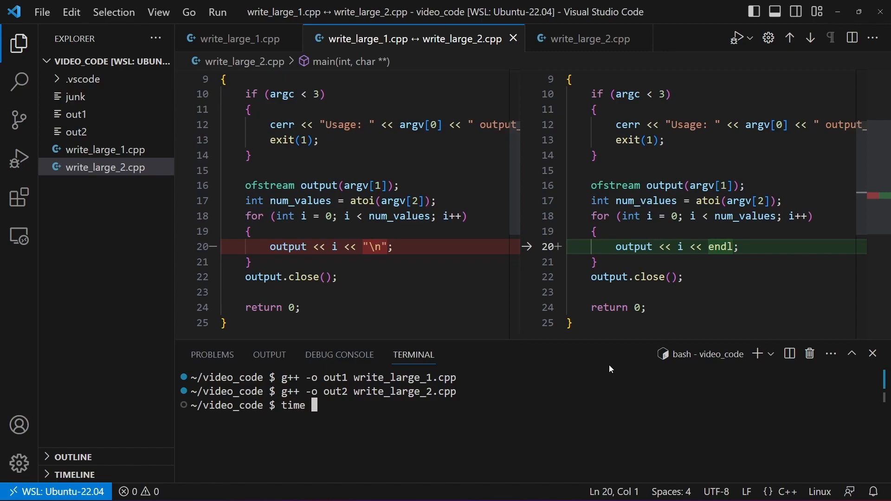
{"action": "type", "text": "./ou1"}
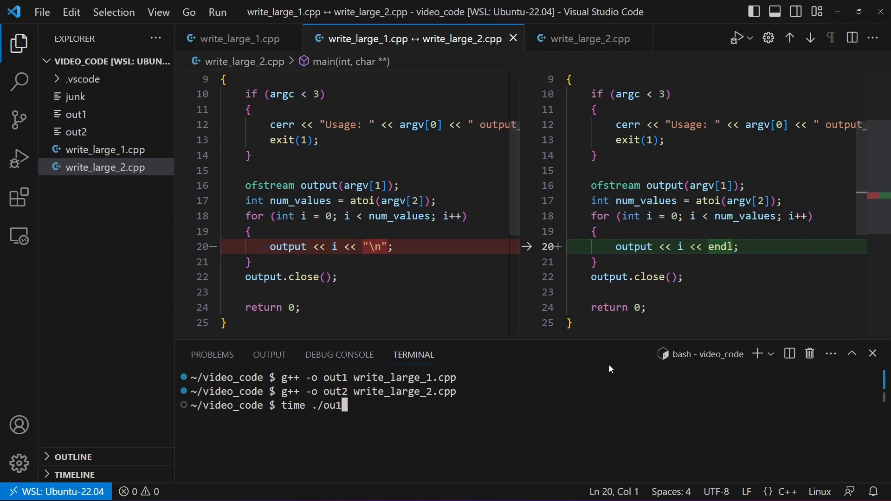
{"action": "key", "text": "Backspace"}
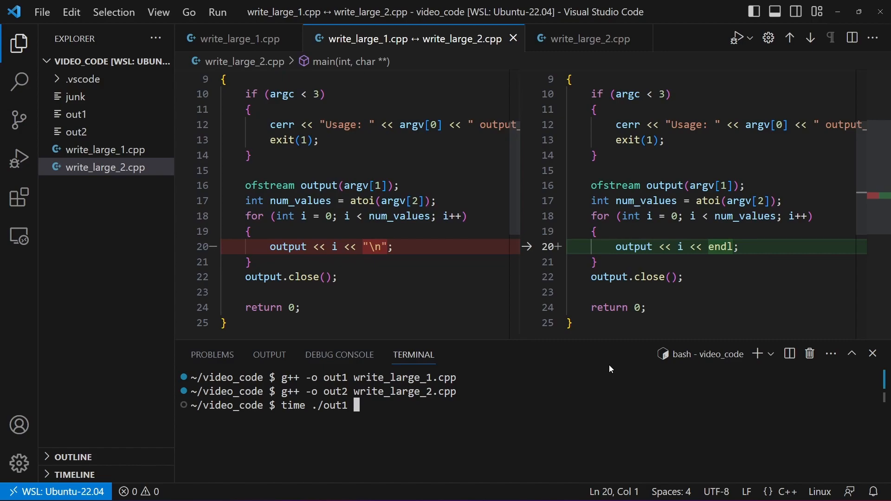
{"action": "type", "text": "junk 100000"}
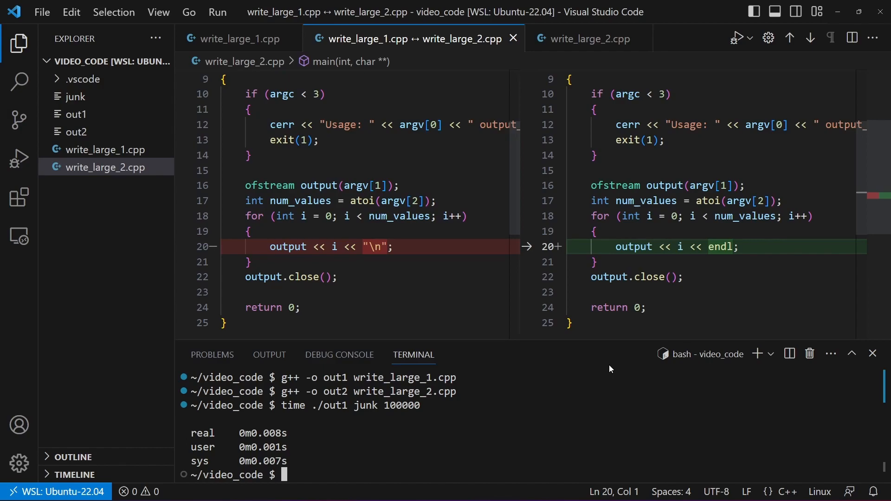
{"action": "type", "text": "time ./out1 junk 10000000"}
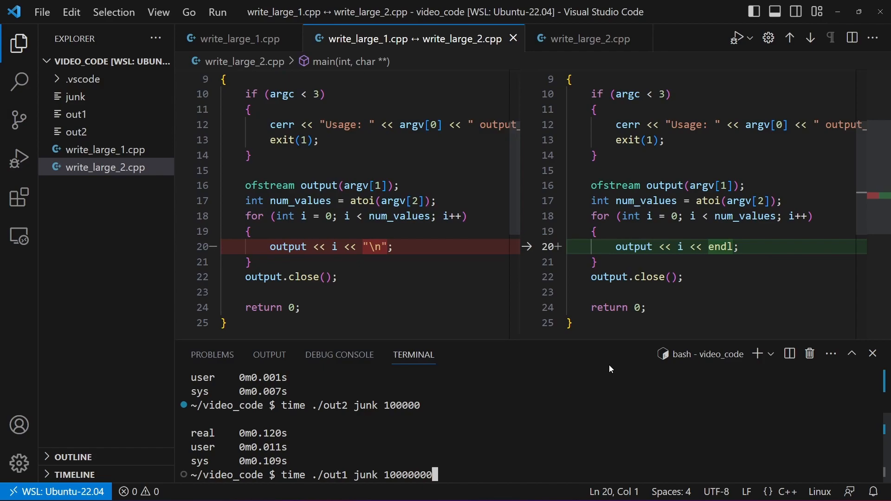
Time out1 with 10000000 values (0.524 s real), then time out2 with the same count
{"action": "key", "text": "Return"}
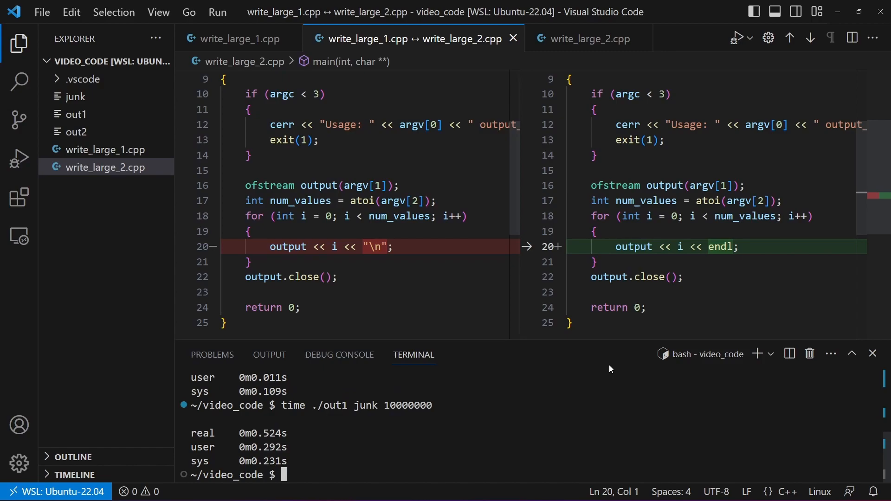
{"action": "type", "text": "time ./out1 junk 10000000"}
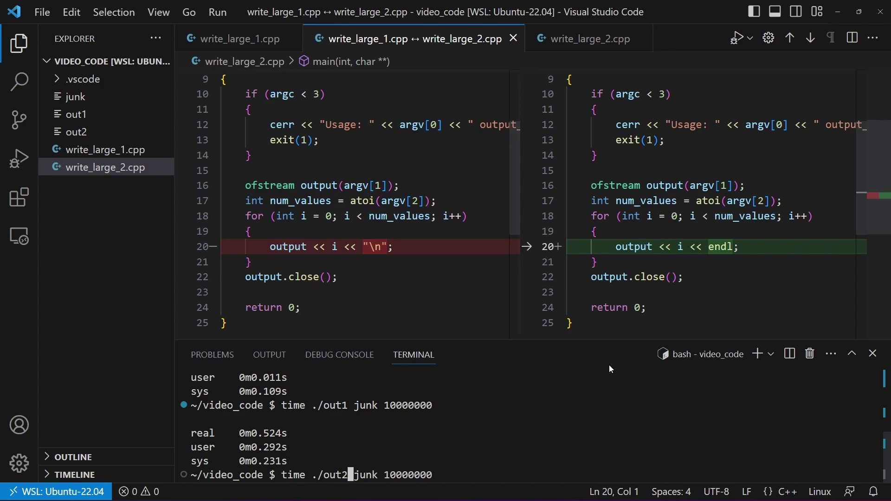
{"action": "key", "text": "Return"}
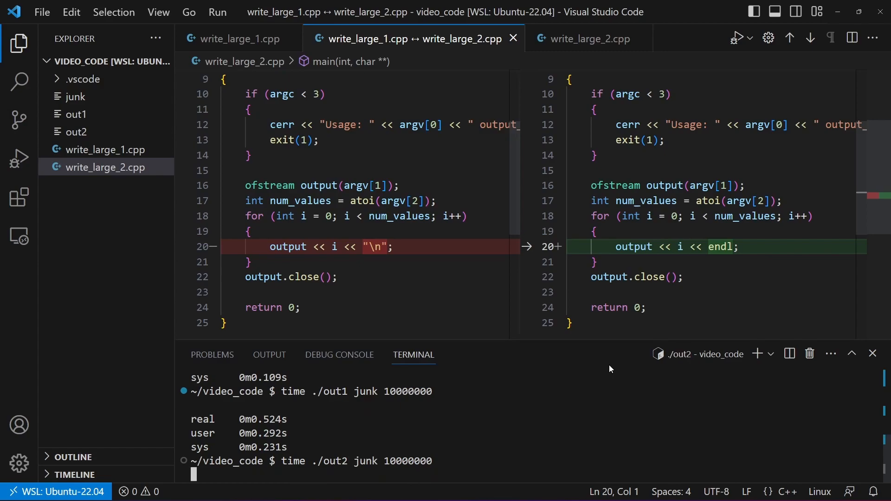